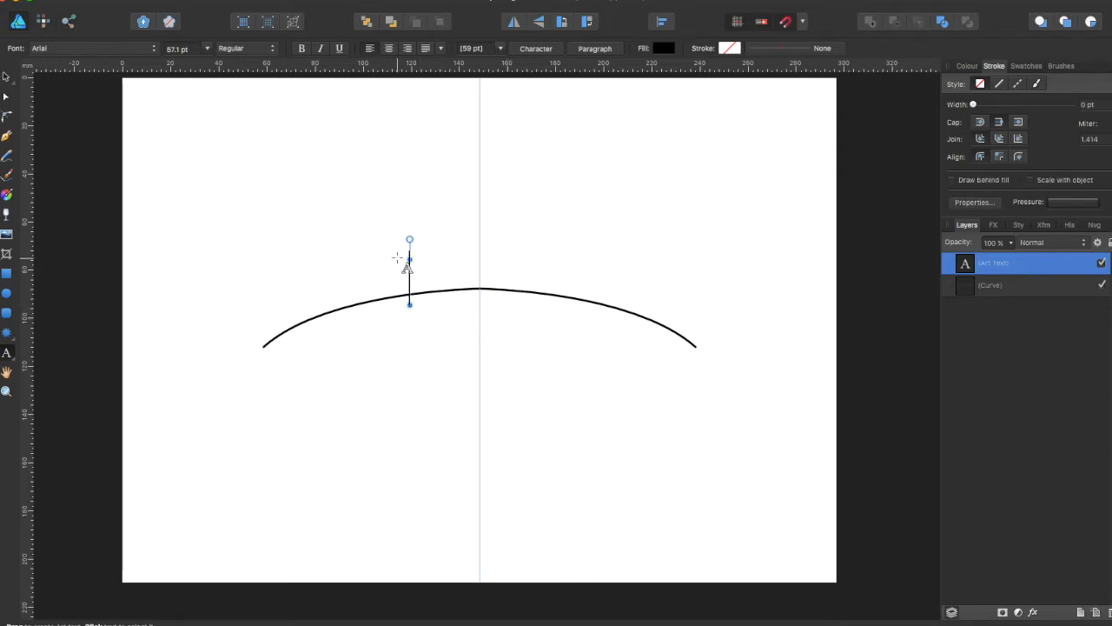
mouse_move(744, 351)
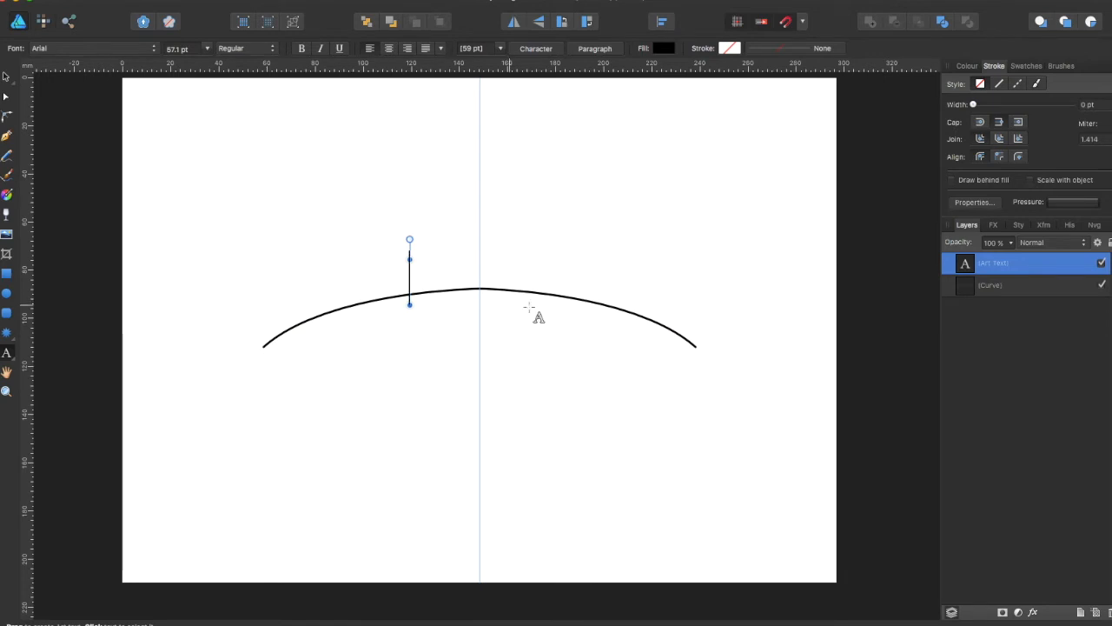
mouse_move(557, 317)
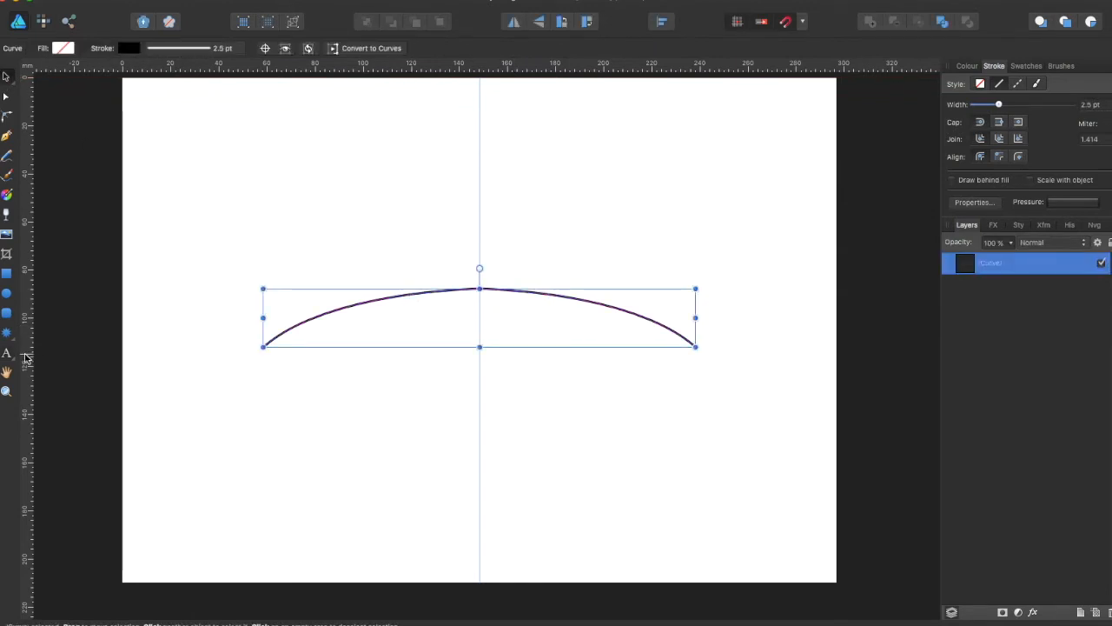
mouse_move(8, 357)
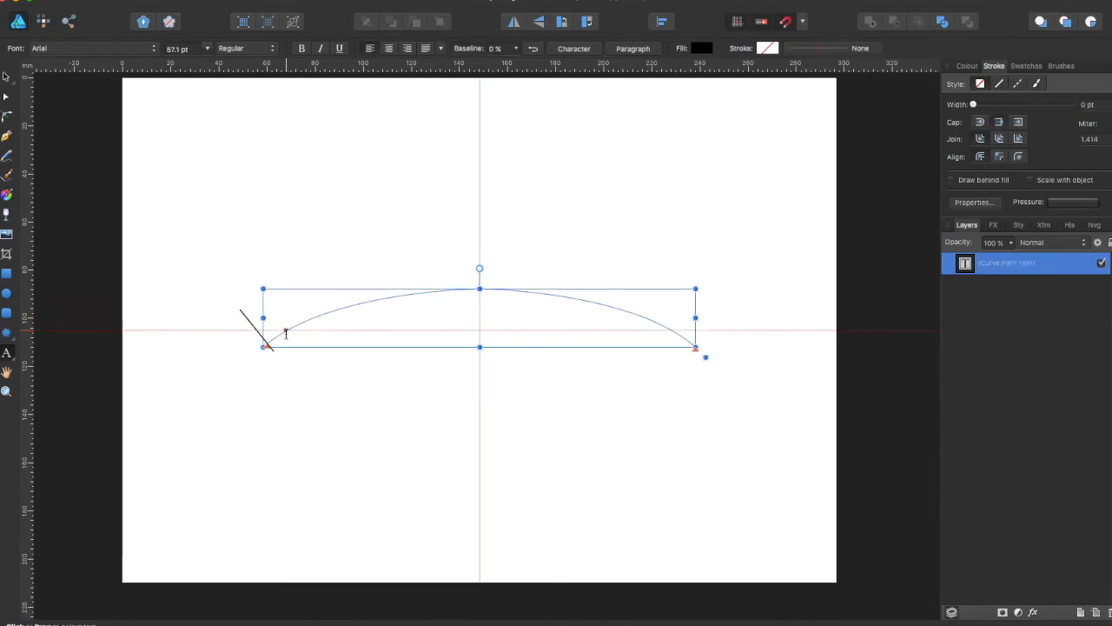
Enter the text 'Amp Affinity' along the arc, correcting the misspelled ending
type("Amp A")
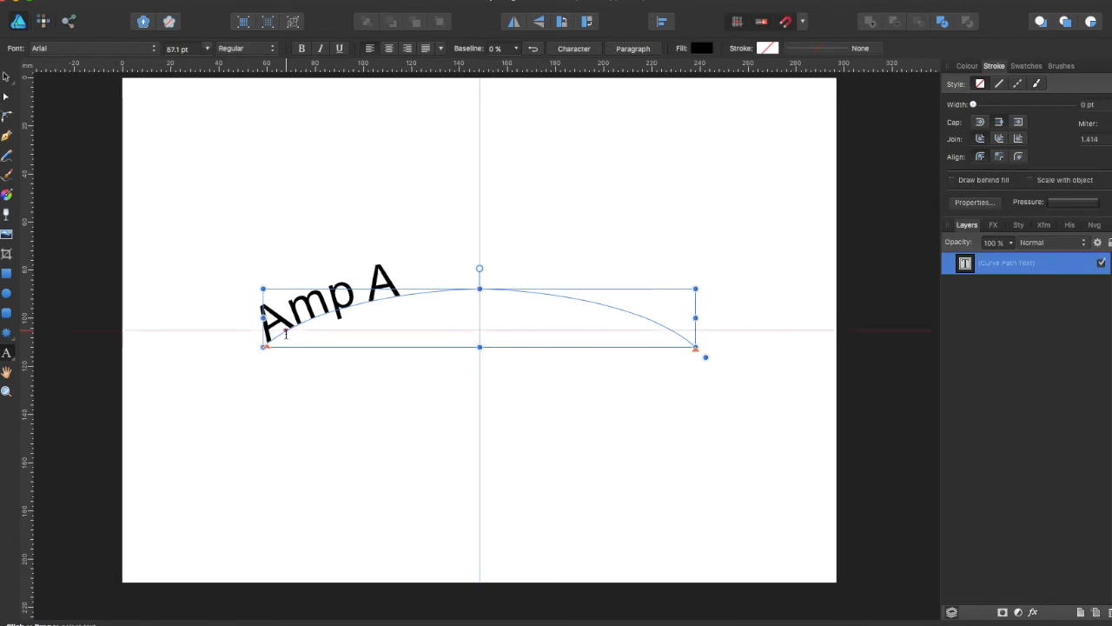
type("ffinty")
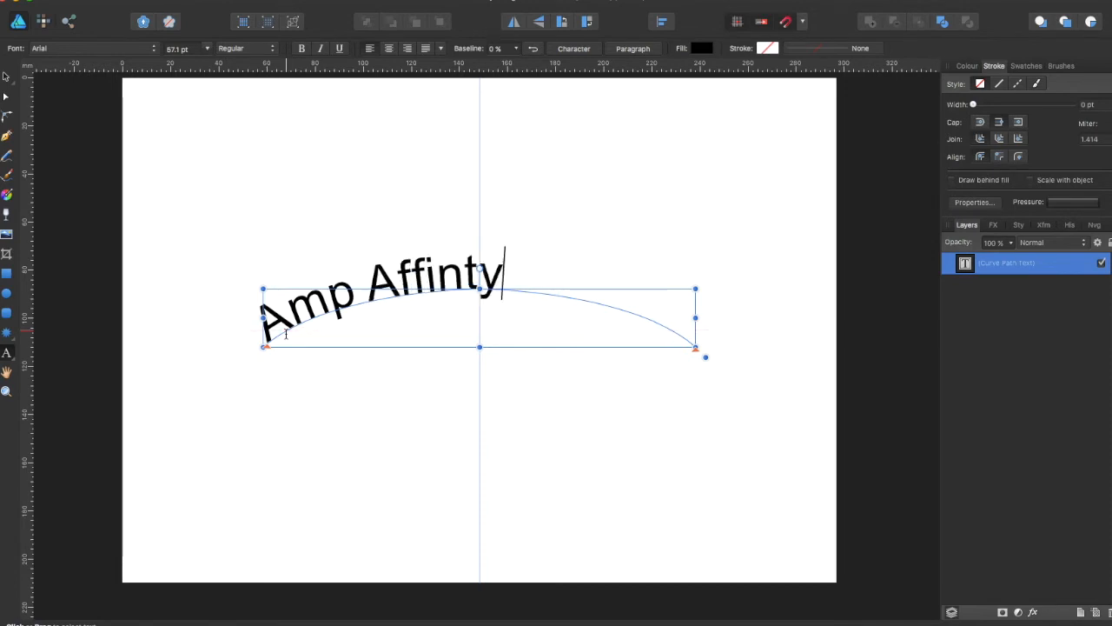
key("BackSpace")
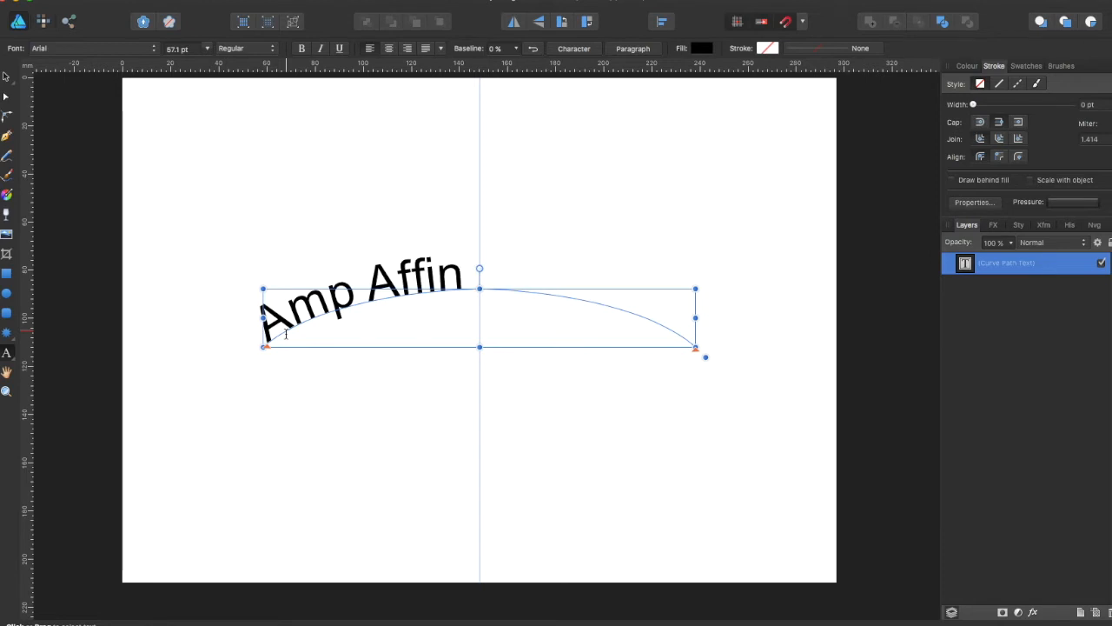
type("ity")
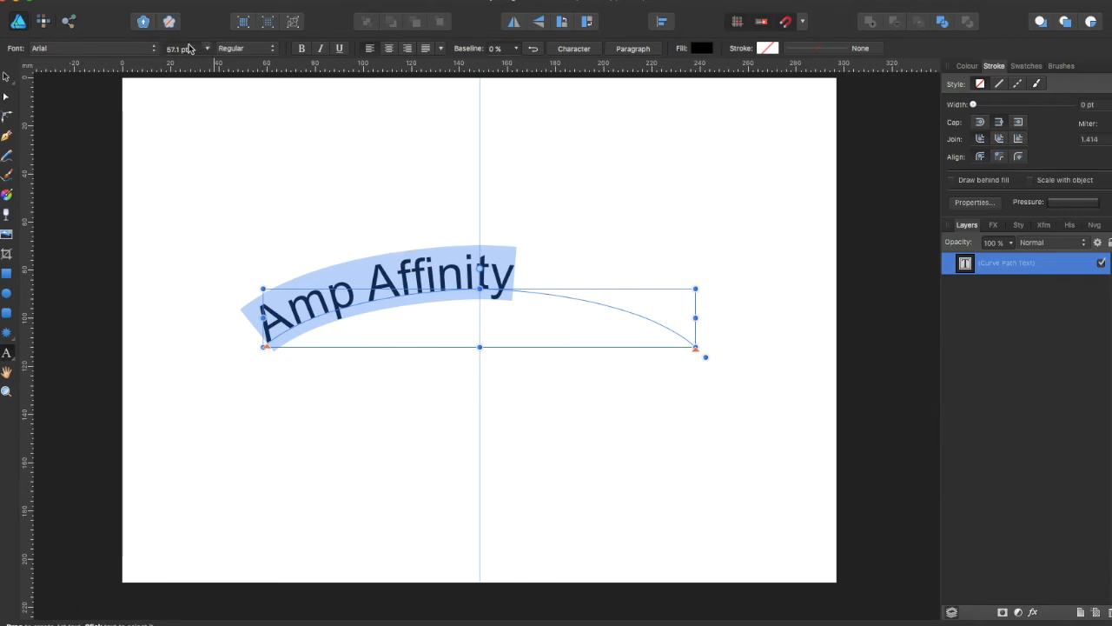
Centre the text on the arc, fill it red and make it italic
left_click(406, 48)
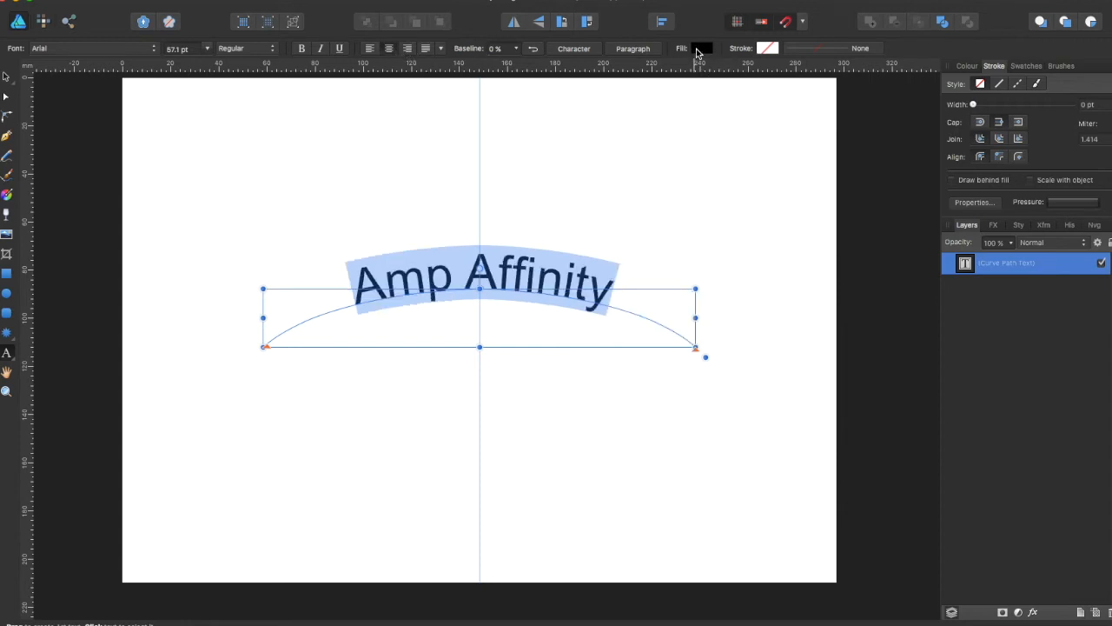
left_click(702, 48)
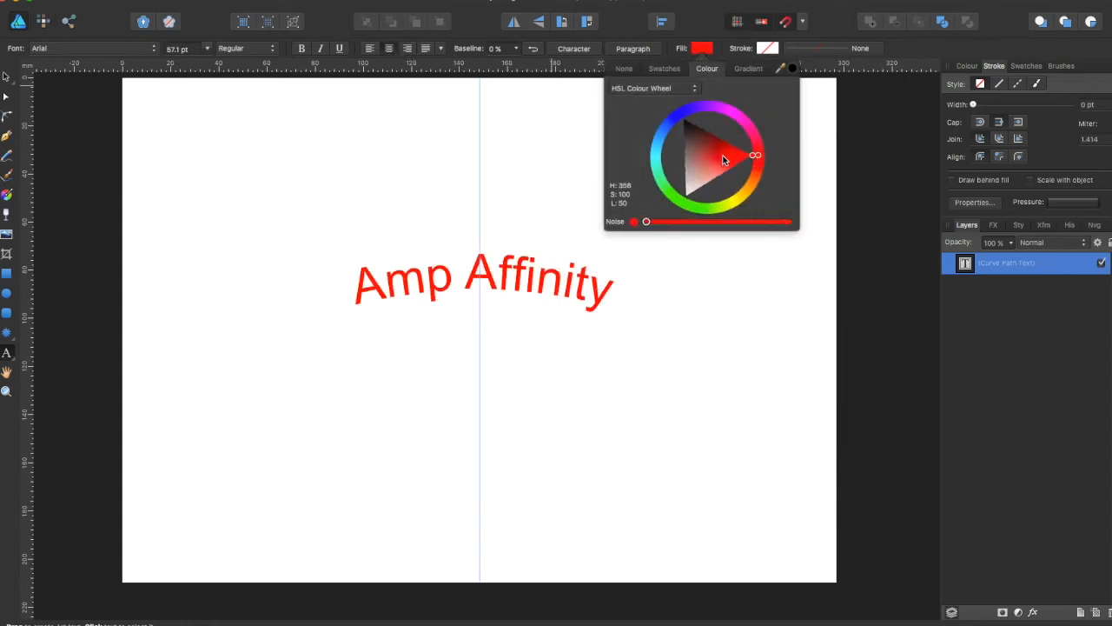
left_click(730, 69)
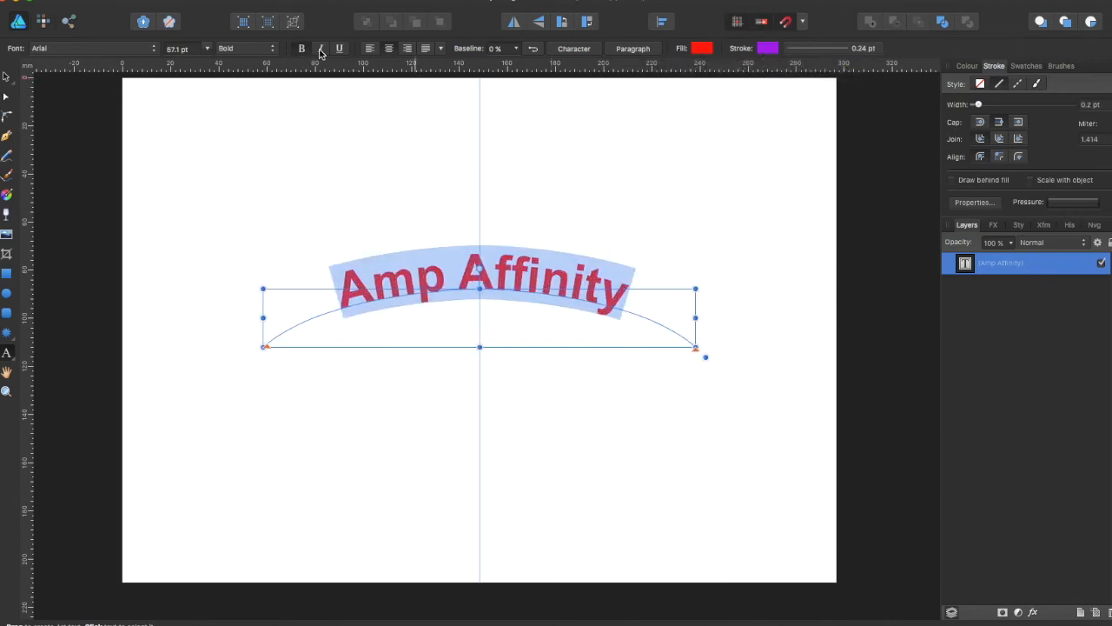
left_click(320, 49)
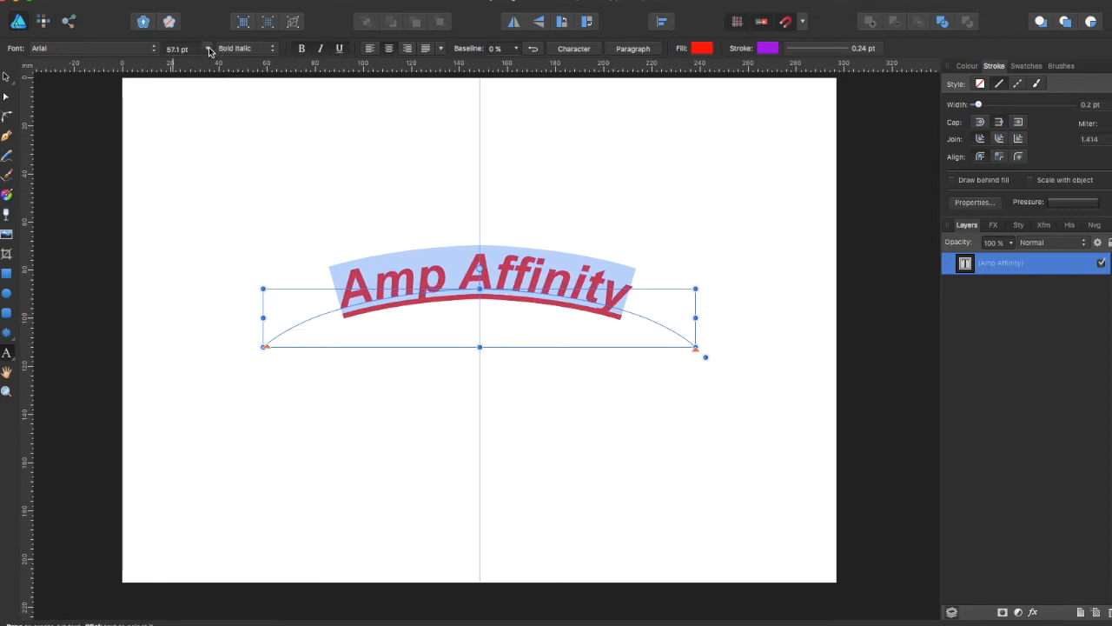
Set the text to a larger size in the Apple Chancery font
left_click(198, 49)
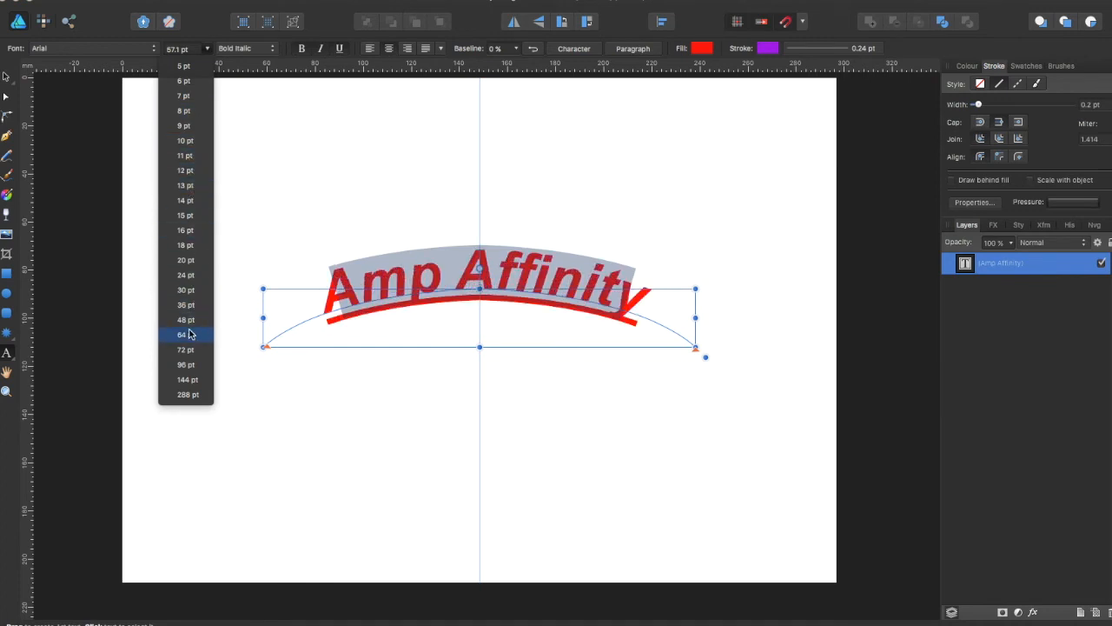
left_click(184, 365)
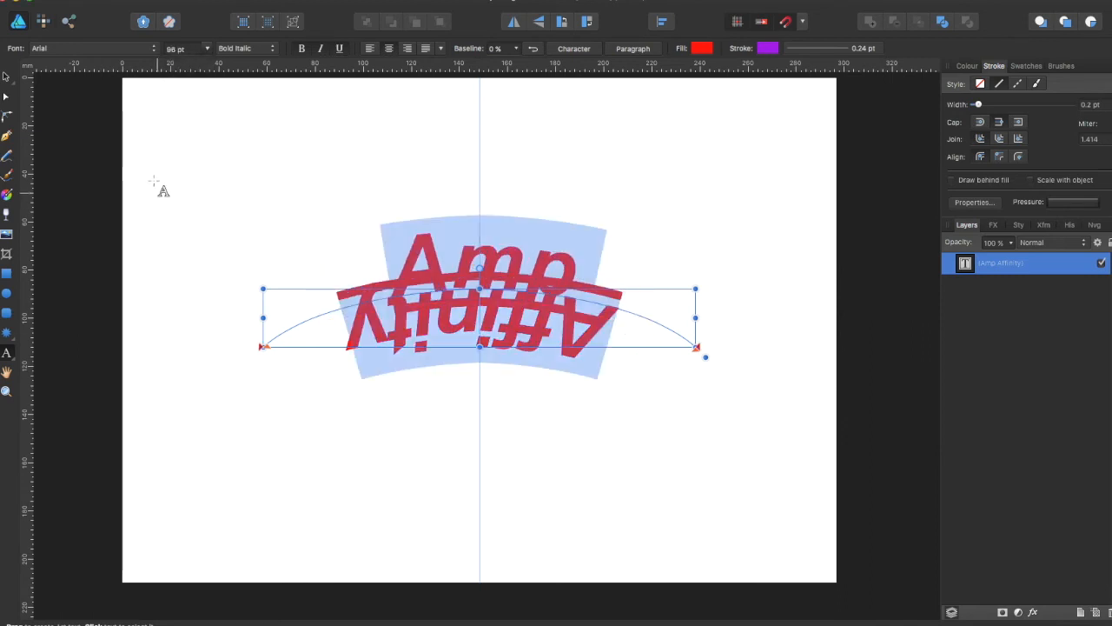
left_click(182, 48)
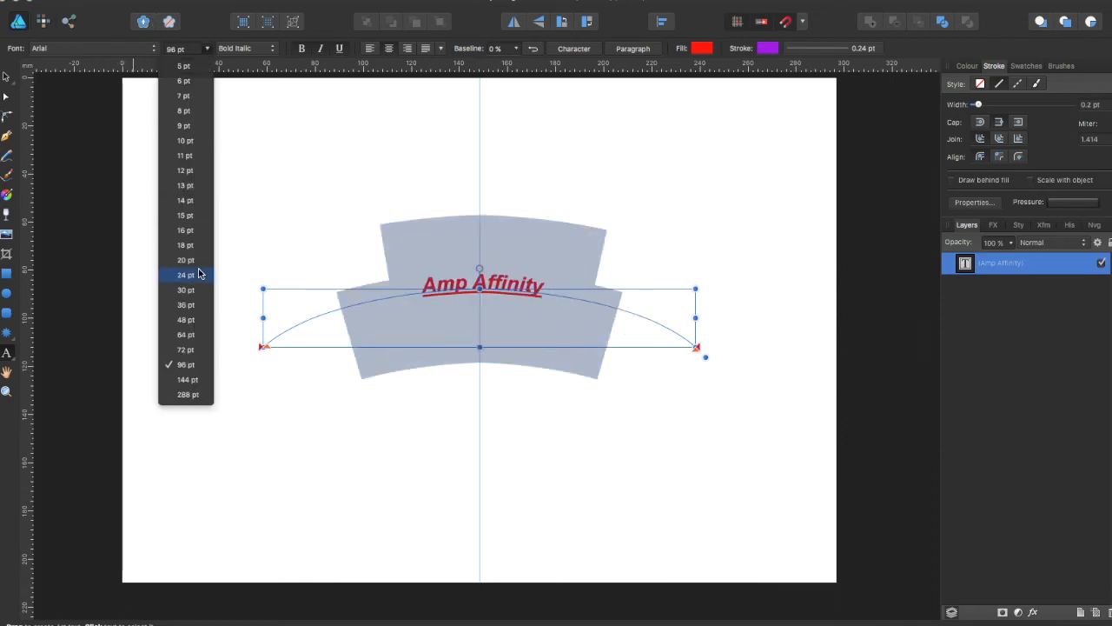
left_click(91, 49)
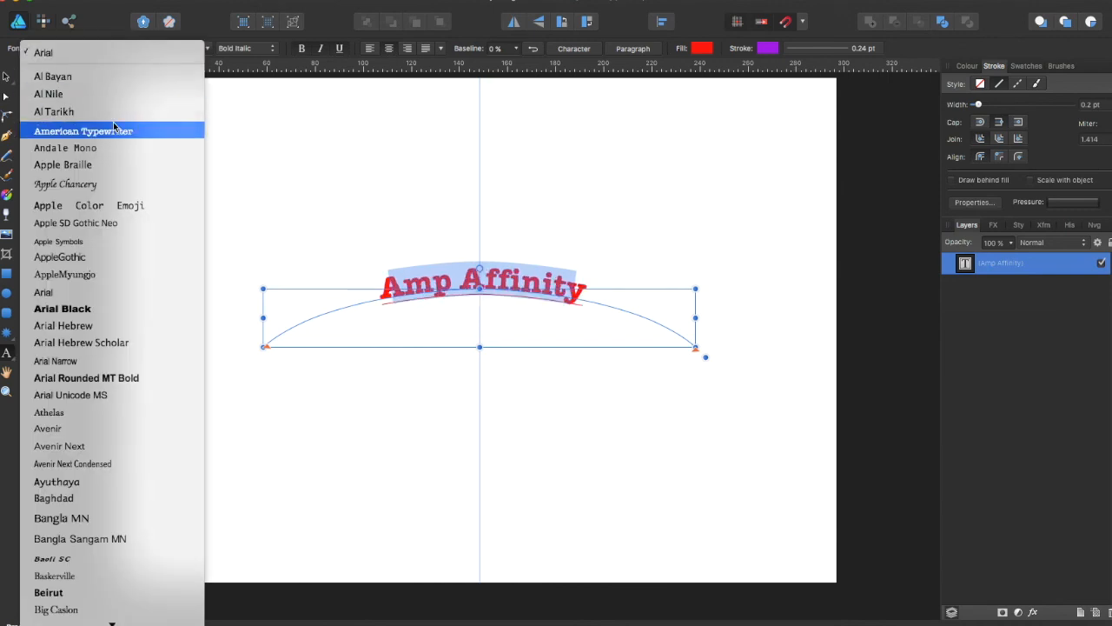
left_click(66, 184)
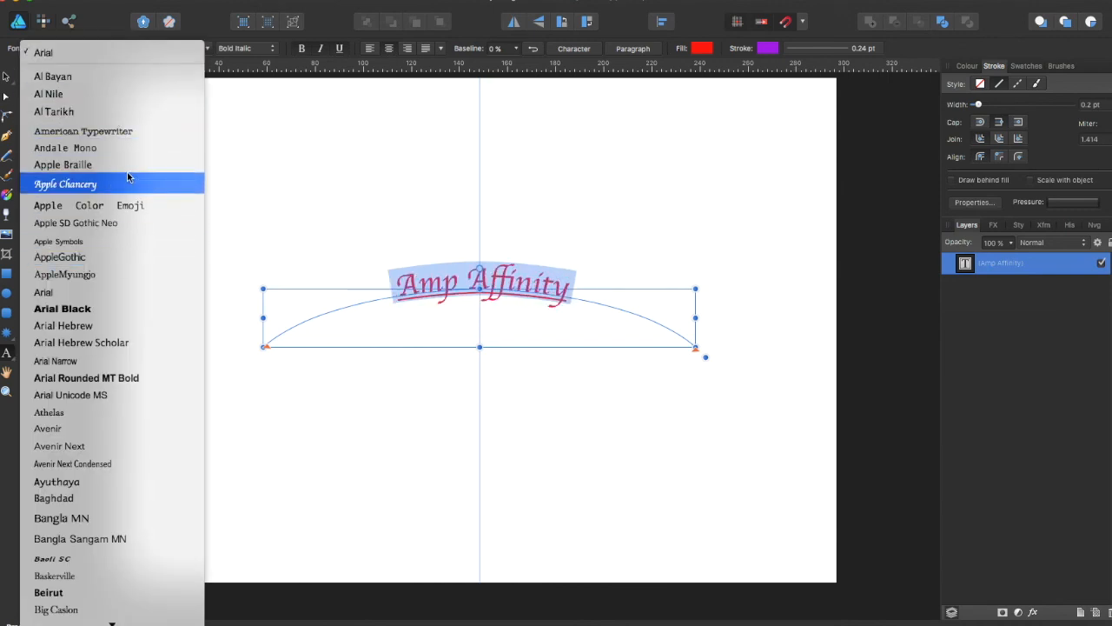
left_click(67, 185)
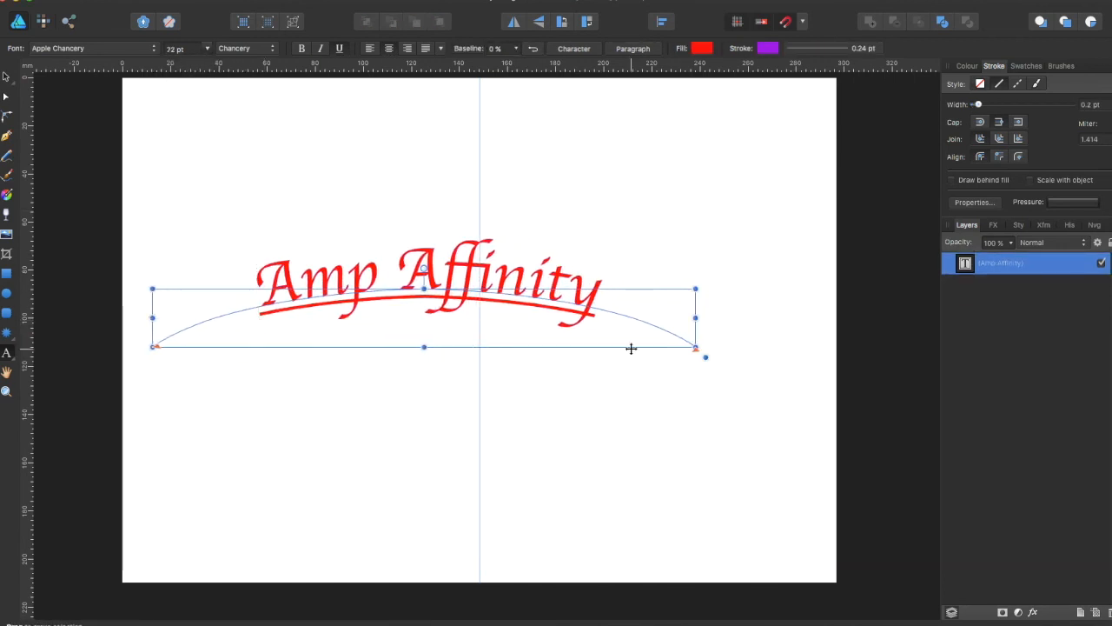
Stretch the arc path wider across the page
left_click_drag(695, 318, 803, 318)
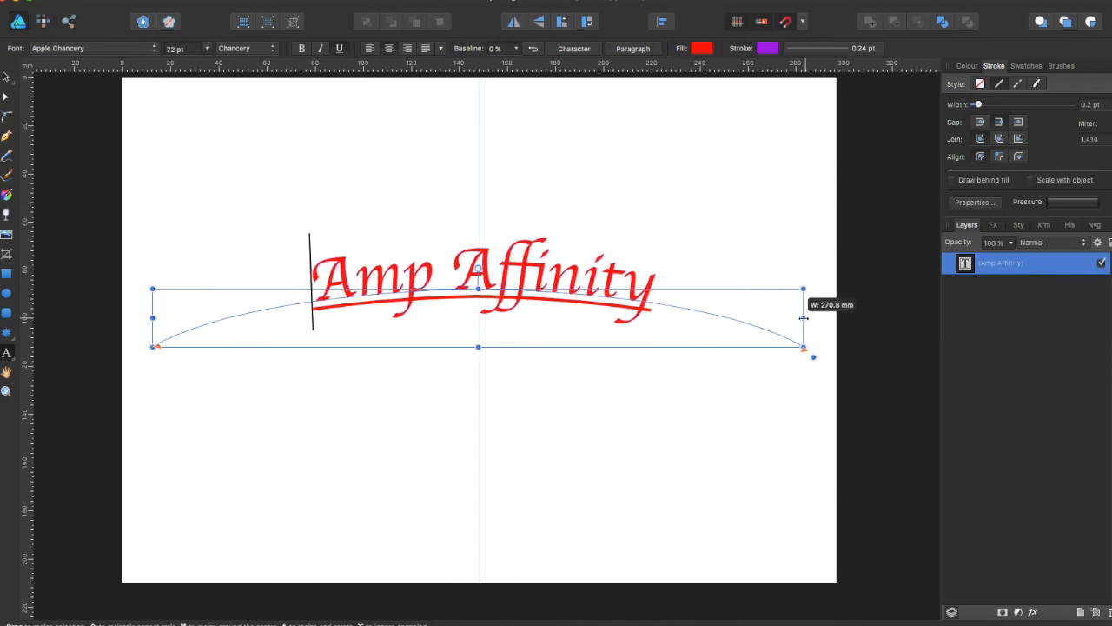